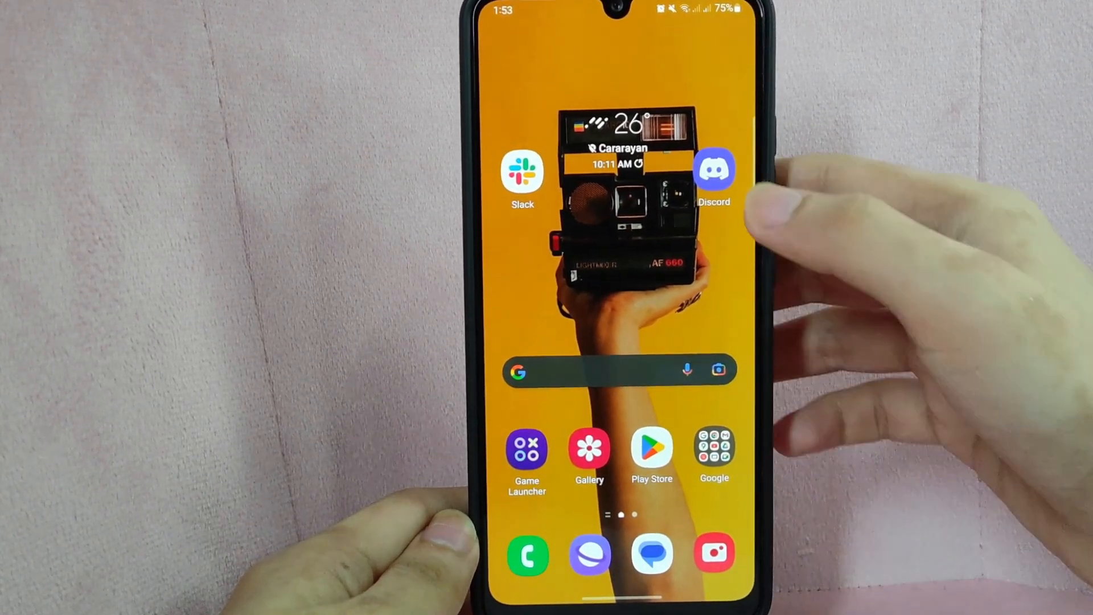
pyautogui.click(714, 167)
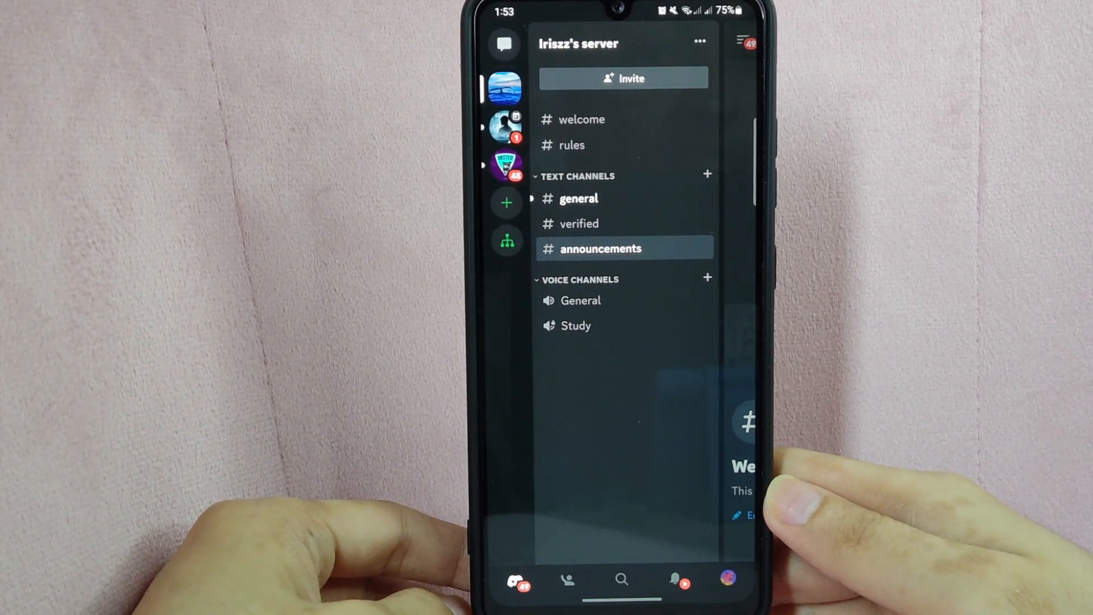
# - Long-press #announcements and choose Edit Channel from its options sheet
pyautogui.click(576, 198)
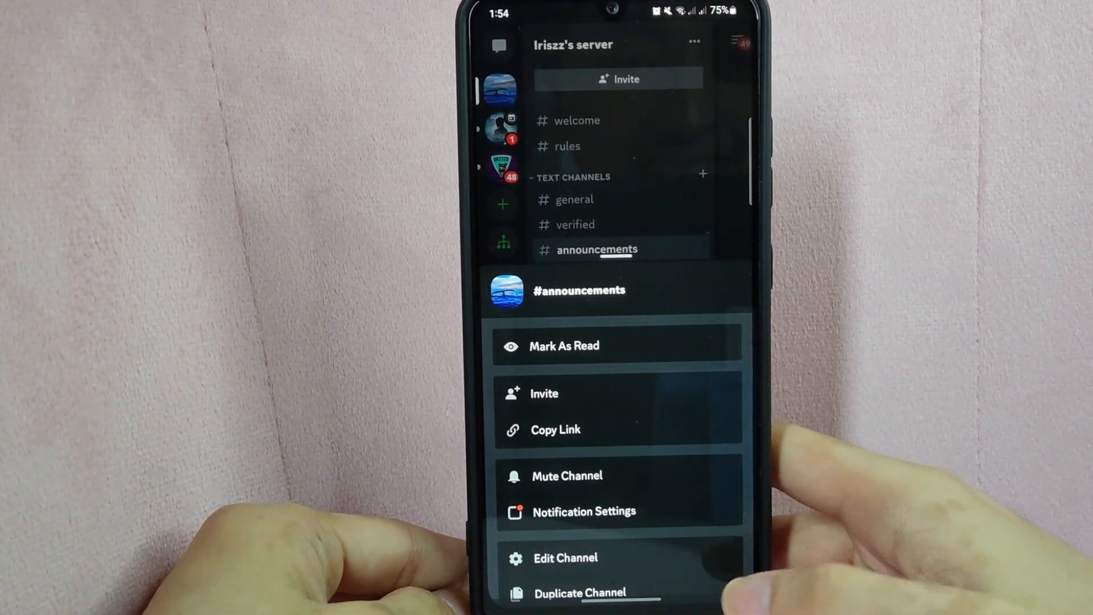
pyautogui.scroll(3)
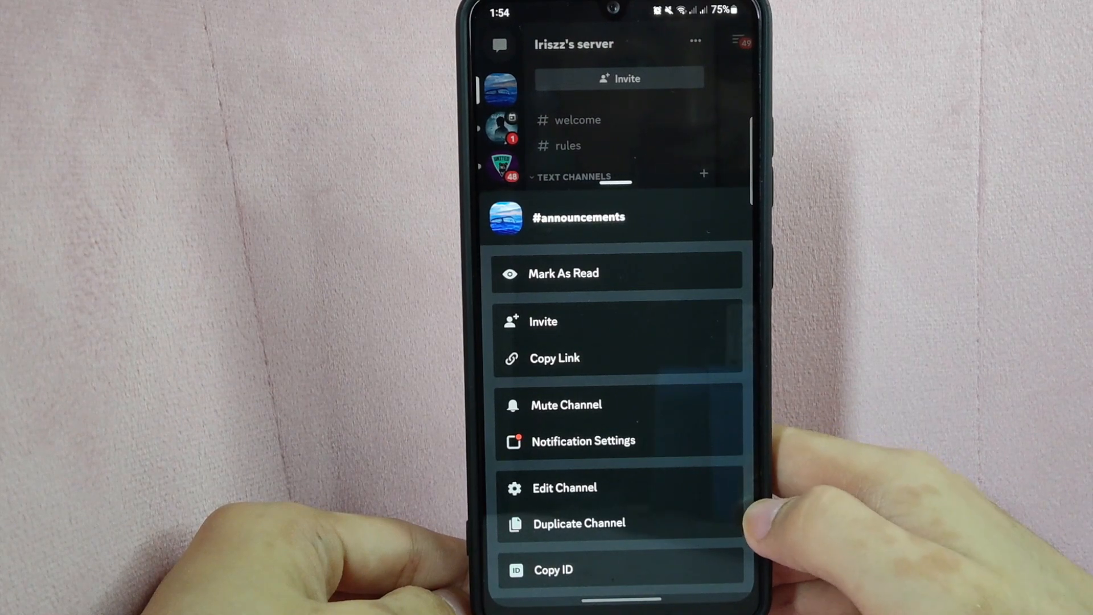
pyautogui.click(563, 487)
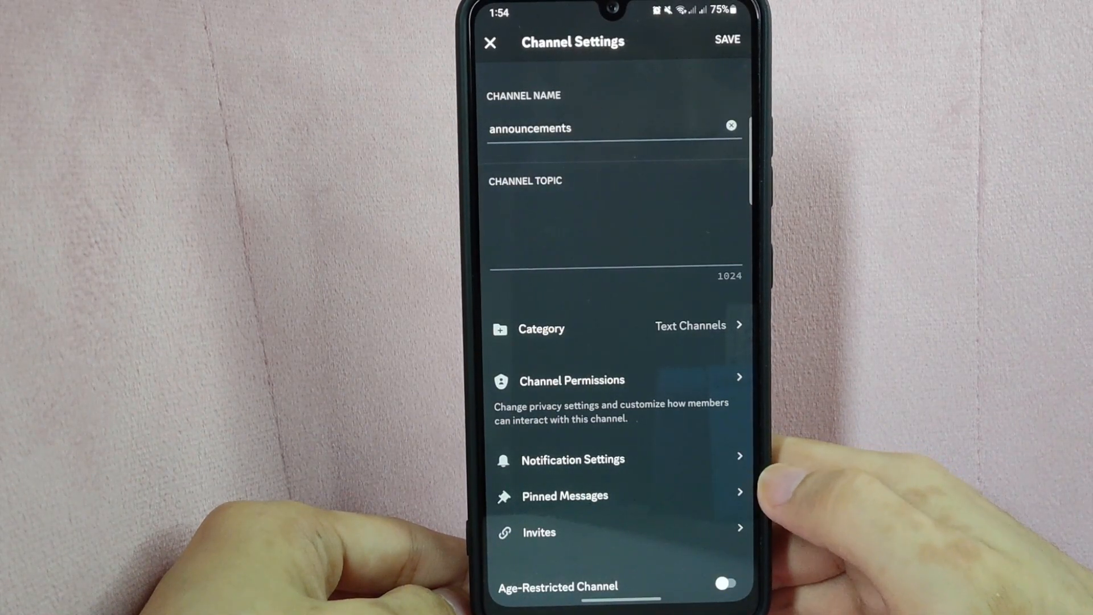
# - Scroll Channel Settings down past slowmode and webhooks to Delete Channel
pyautogui.scroll(-3)
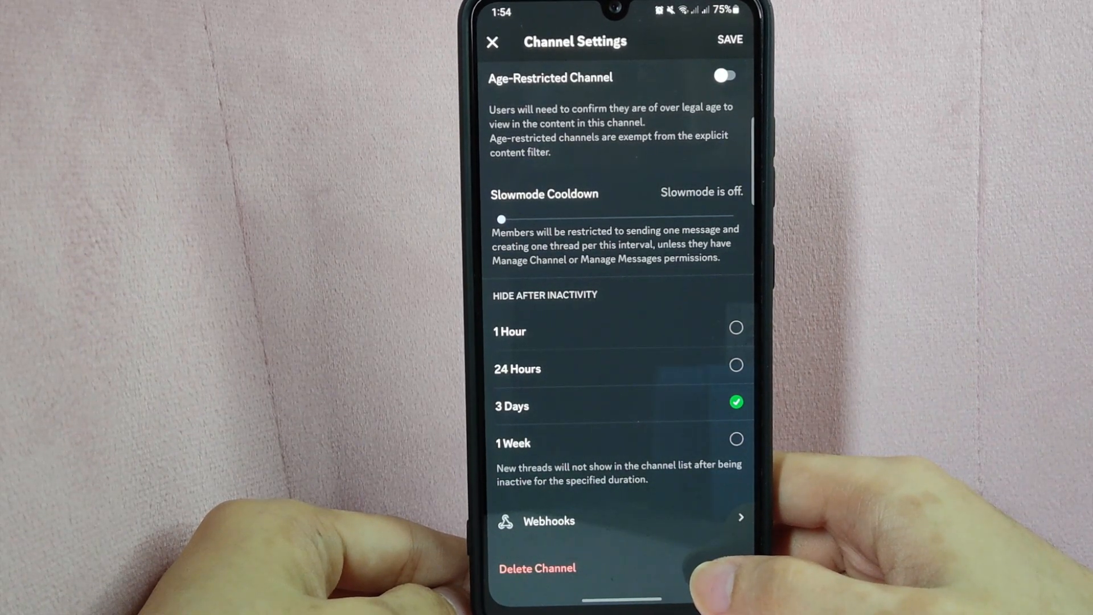
pyautogui.click(536, 567)
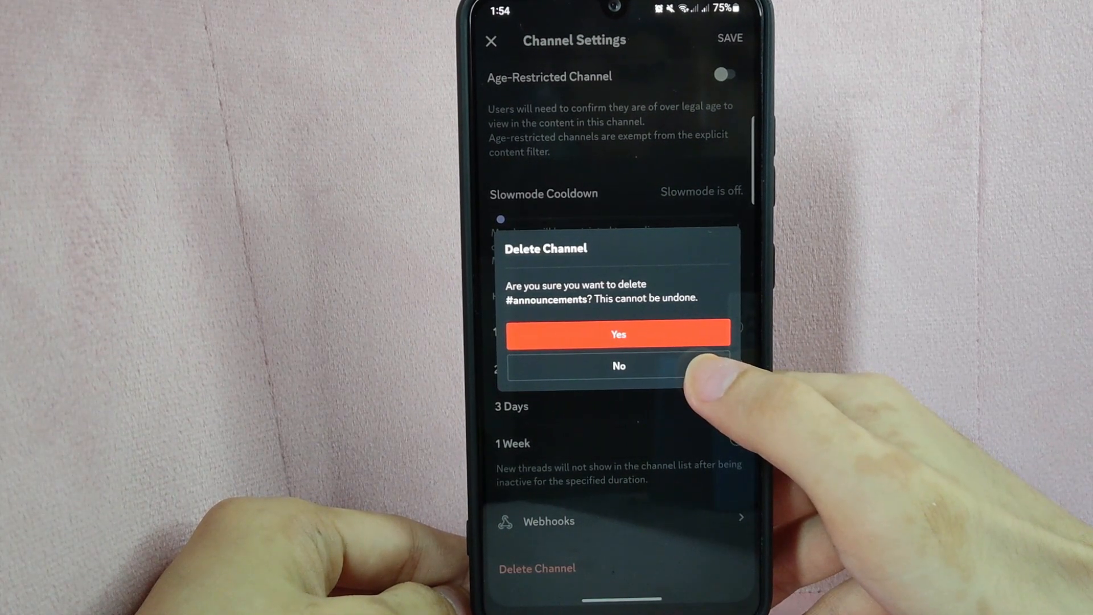
pyautogui.click(618, 365)
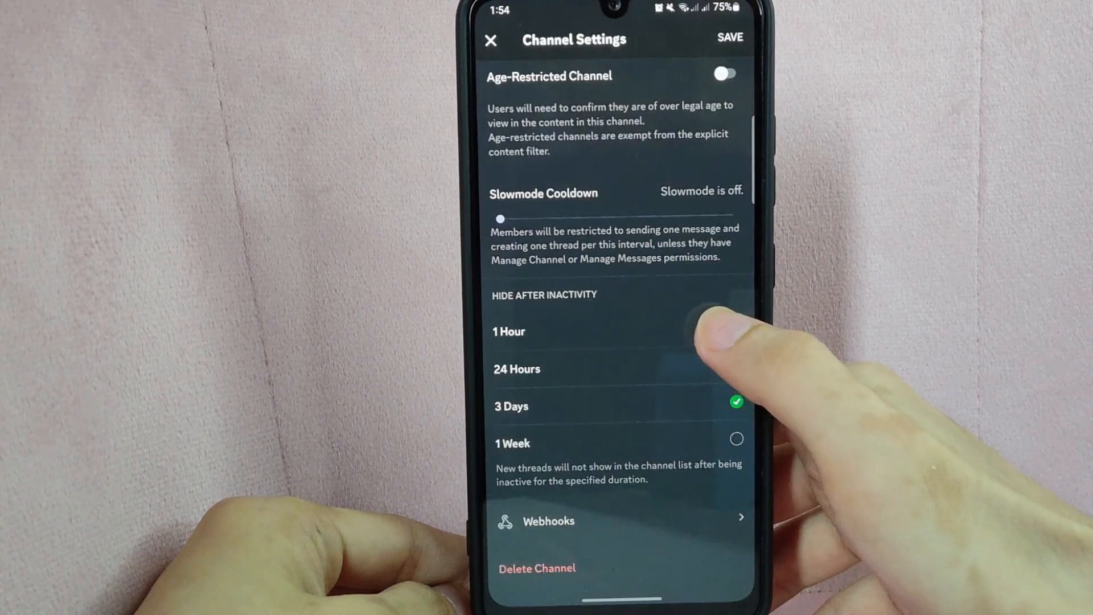